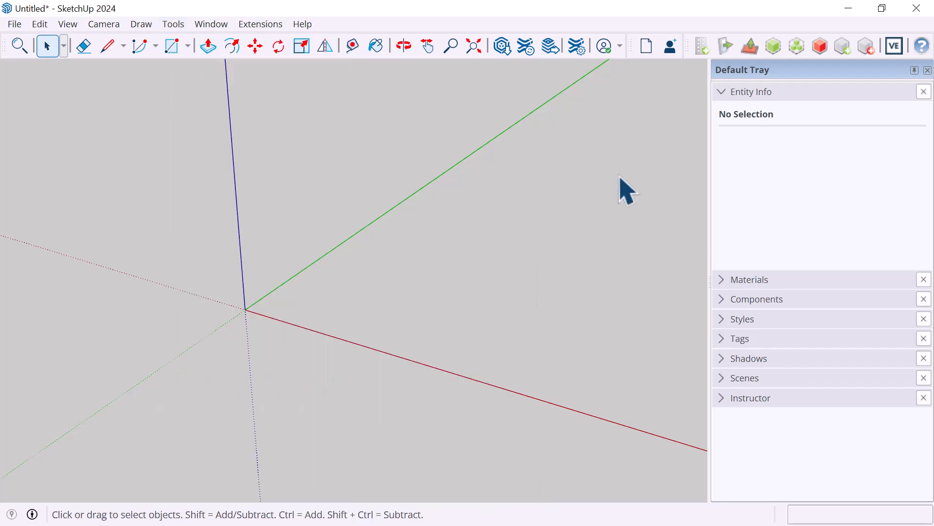
# - Open VE Building Properties, showing Boulder (CO) and the Office building type
pyautogui.click(702, 46)
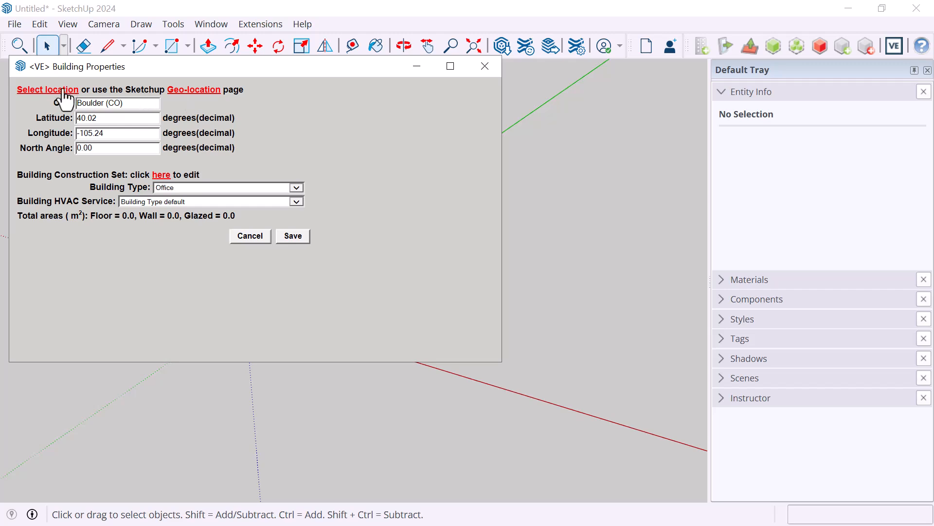
# - Set location to London-Gatwick-Airport (51.15, -0.18), keep default HVAC service, and save
pyautogui.click(47, 90)
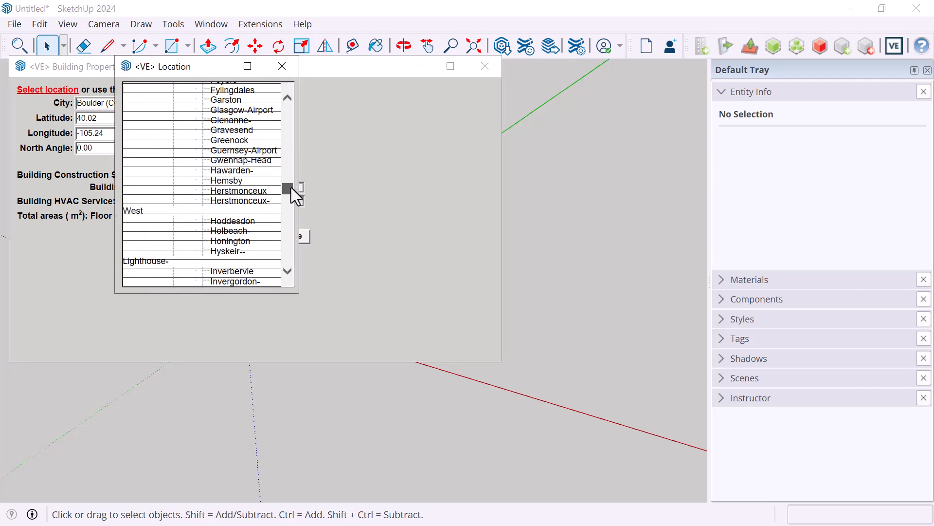
pyautogui.click(242, 175)
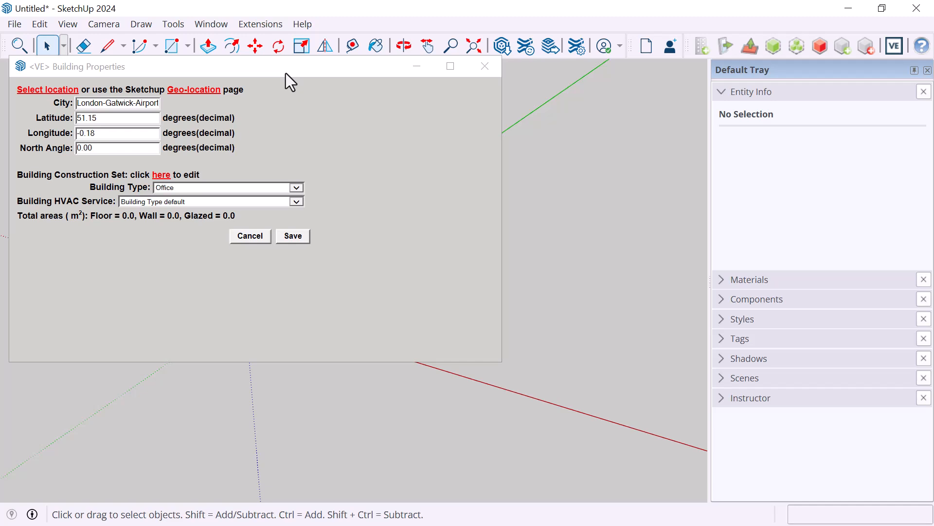
pyautogui.moveTo(284, 181)
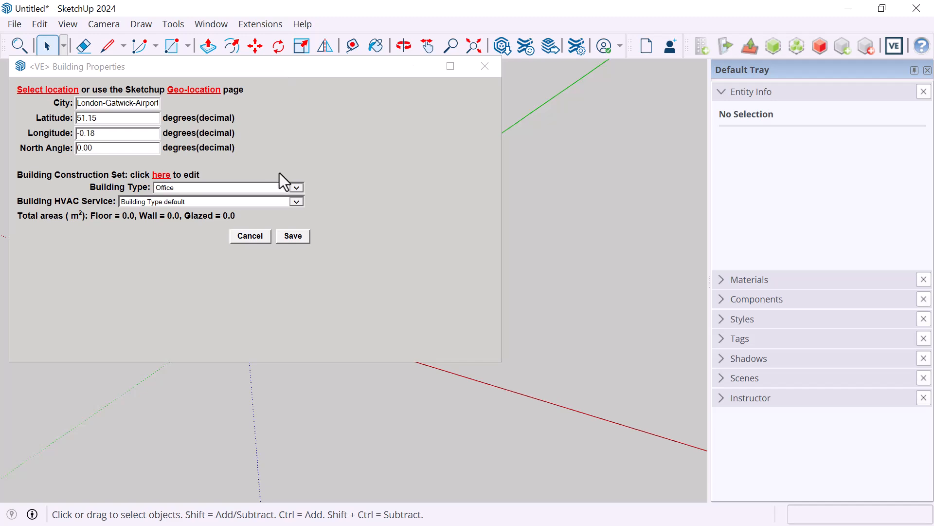
pyautogui.moveTo(342, 192)
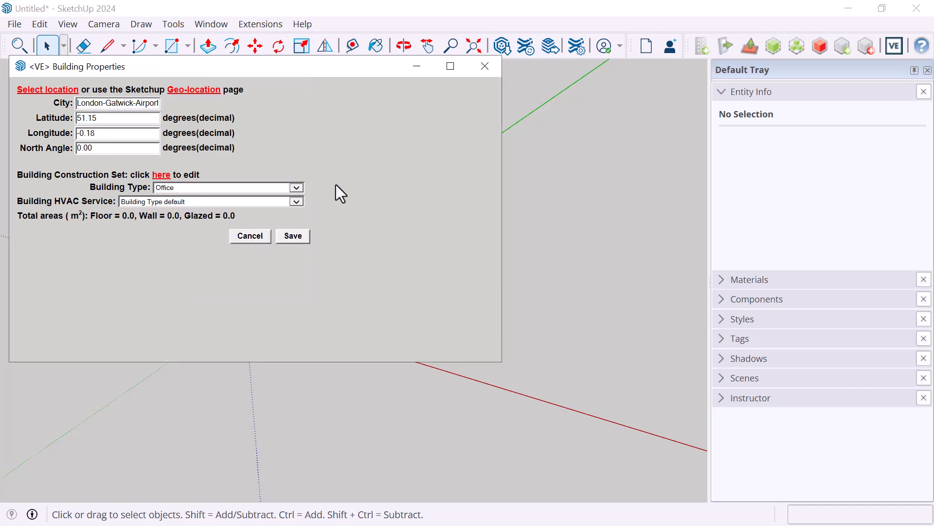
pyautogui.click(296, 201)
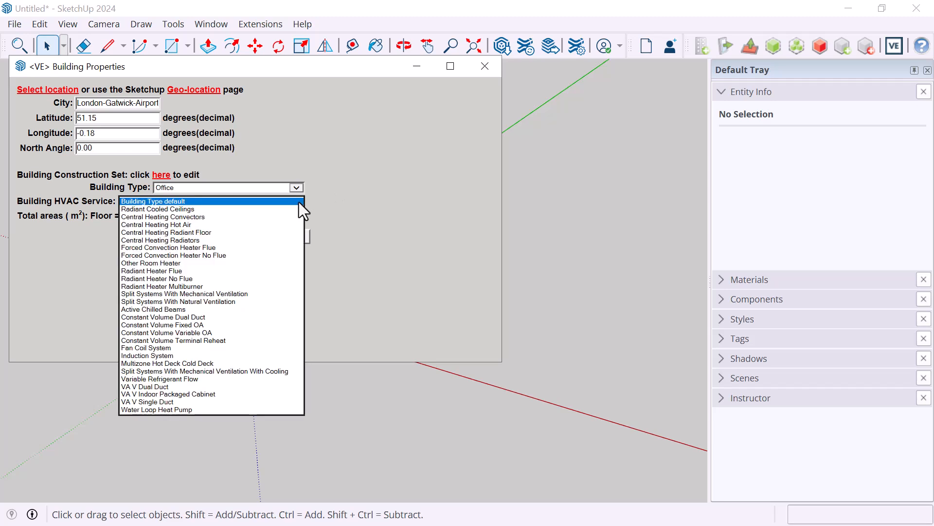
pyautogui.click(152, 201)
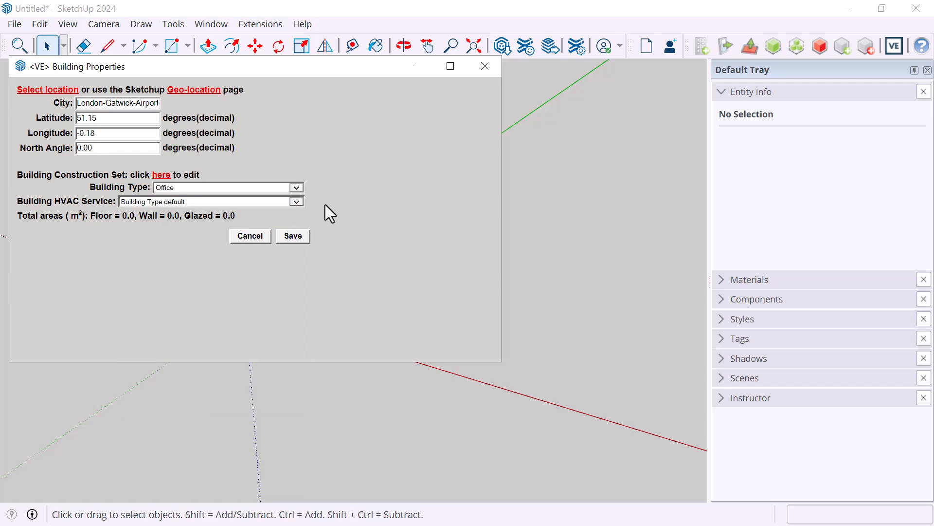
pyautogui.click(249, 235)
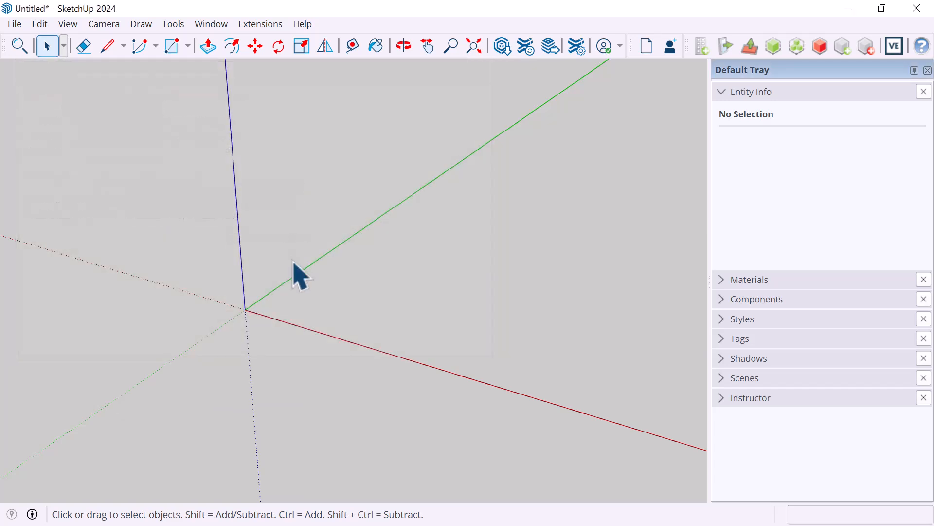
pyautogui.moveTo(312, 298)
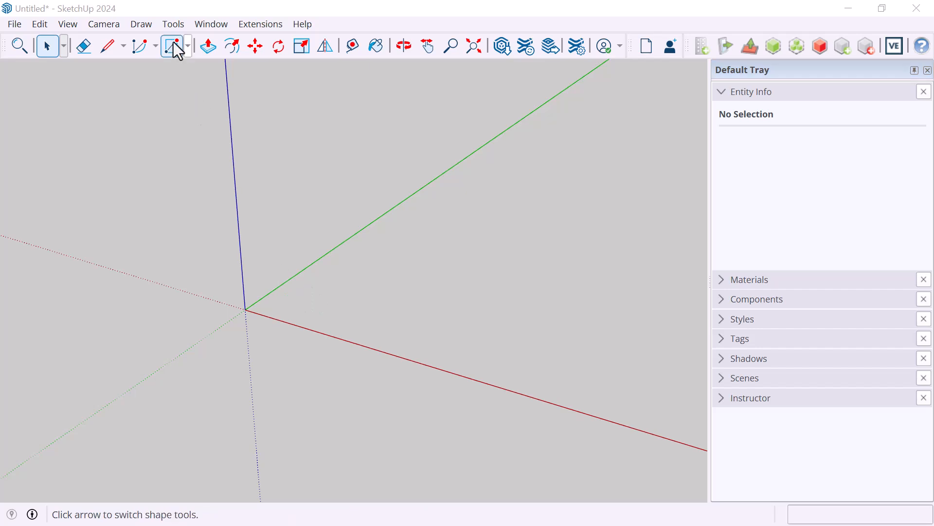
# - Draw a floor rectangle at the origin and push it up into a tall box
pyautogui.click(172, 46)
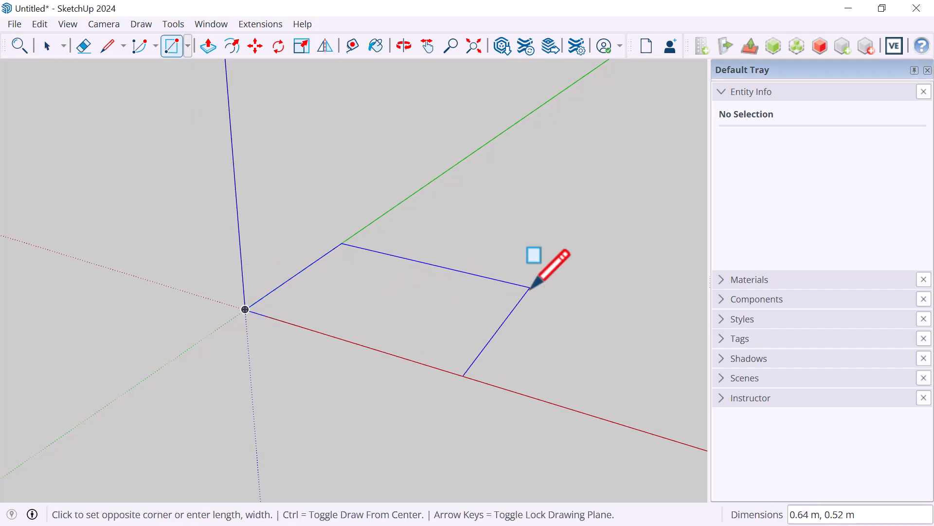
pyautogui.click(532, 286)
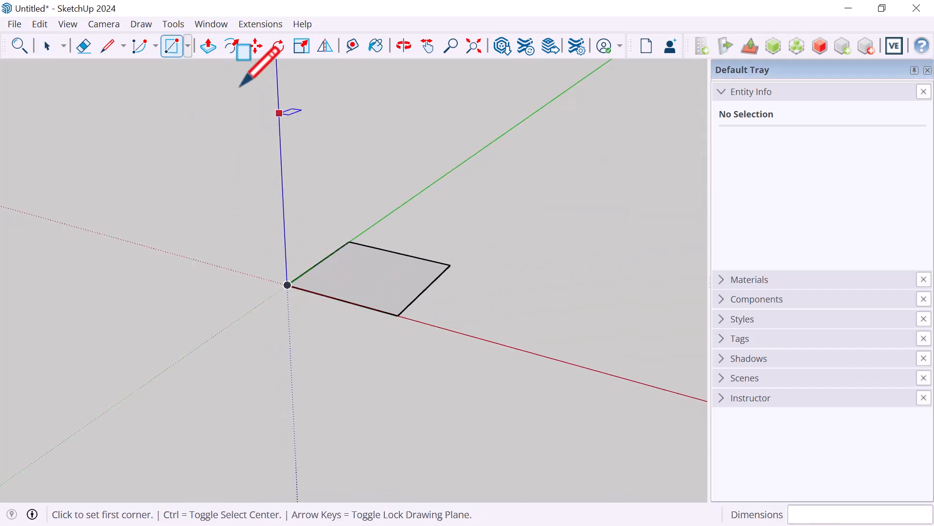
pyautogui.click(208, 46)
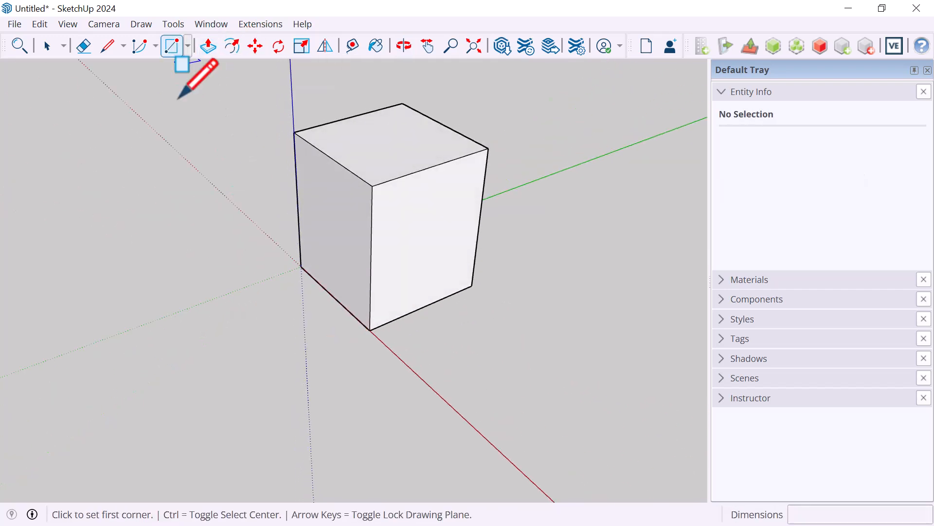
# - Add a lower block beside the tall box and outline a door on its front
pyautogui.click(208, 46)
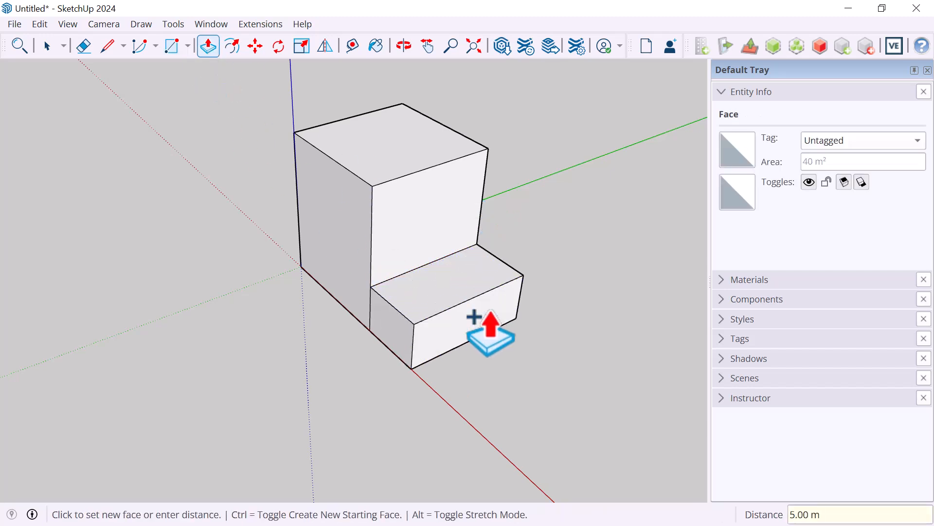
pyautogui.click(171, 46)
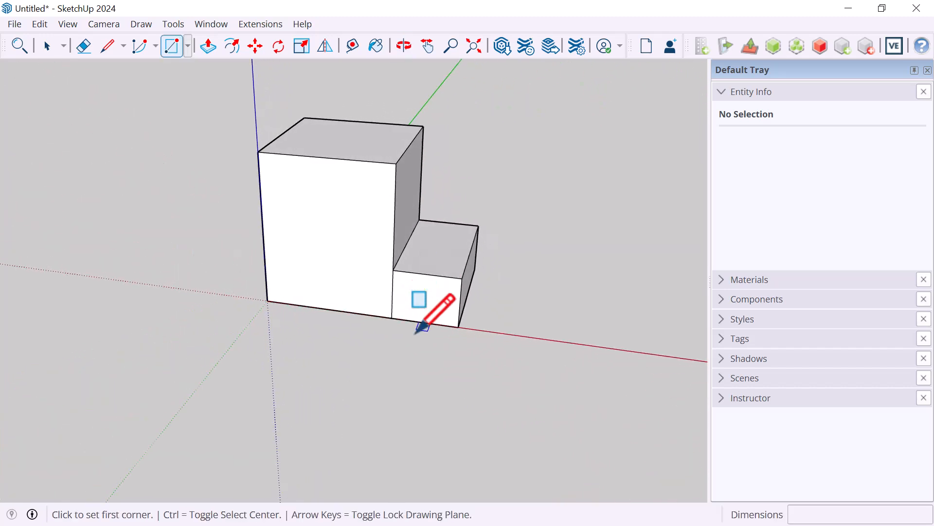
pyautogui.click(421, 329)
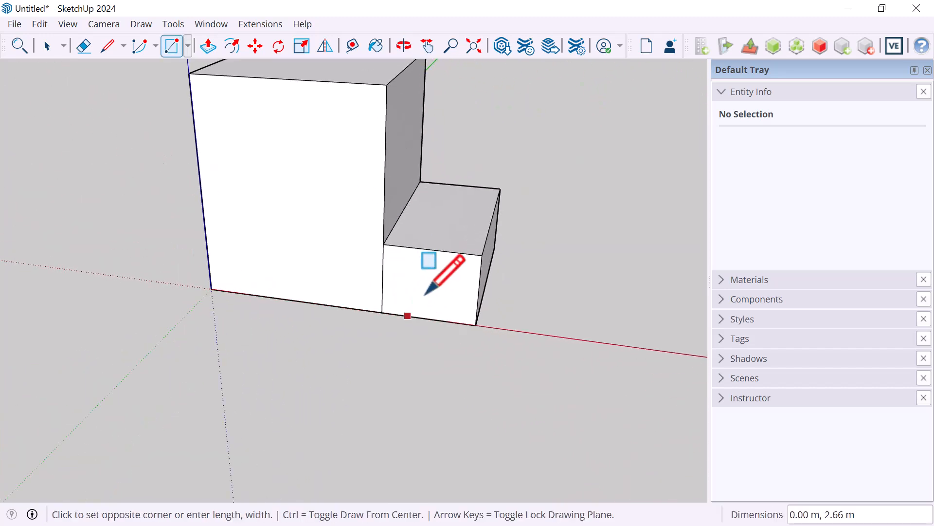
pyautogui.click(406, 316)
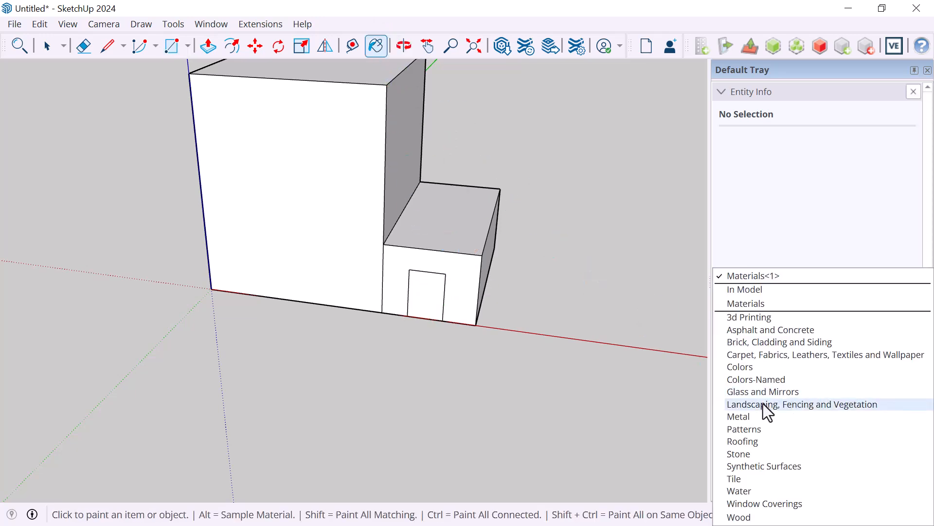
# - Paint the door Wood Bamboo and the tall box's window Translucent Glass Blue
pyautogui.click(739, 516)
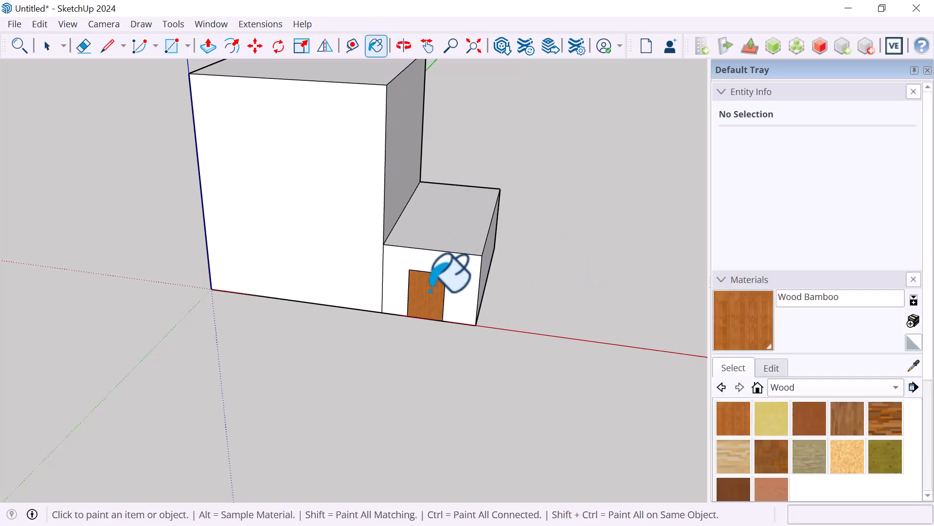
pyautogui.click(170, 46)
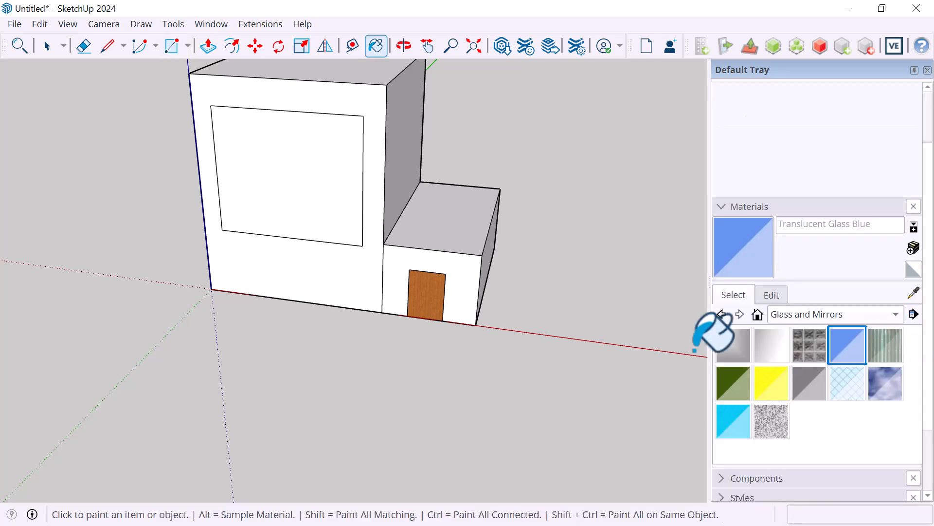
pyautogui.click(47, 46)
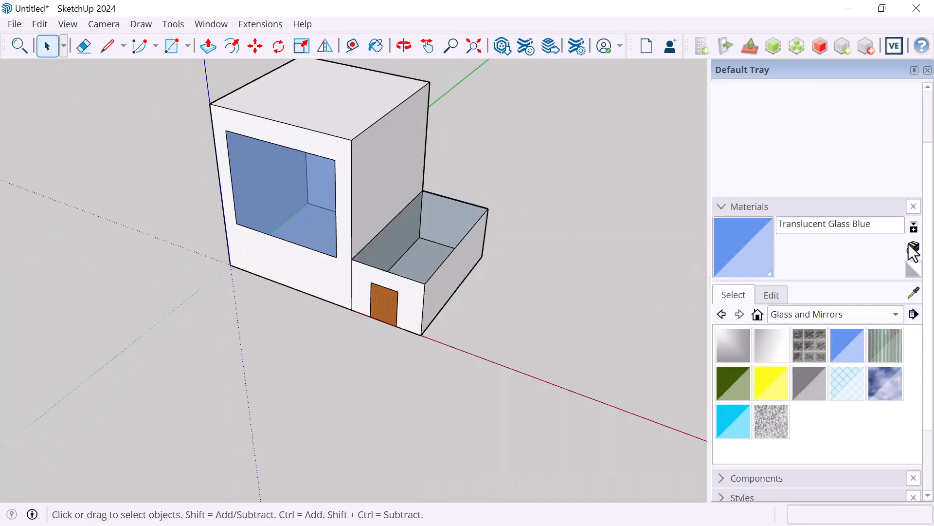
# - Create a fully transparent 'Opening' material, then unhide all objects to reveal the lower roof
pyautogui.click(913, 249)
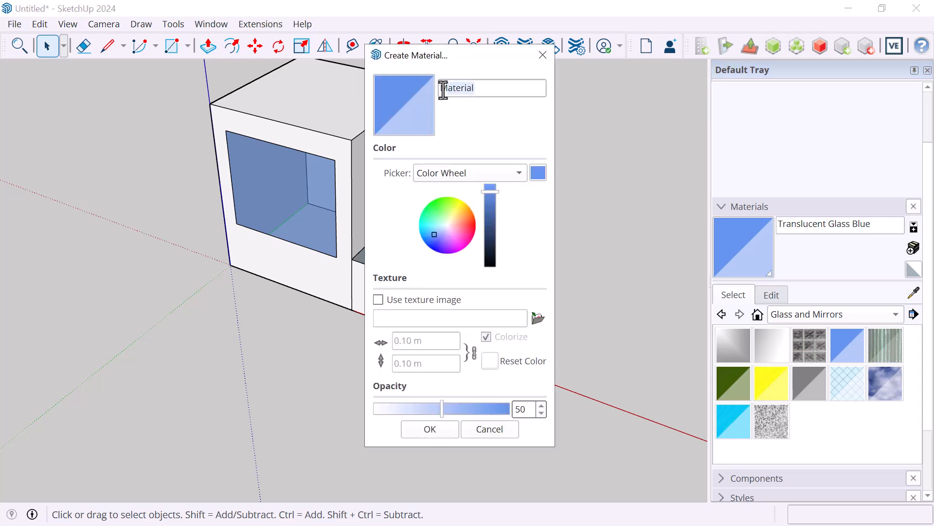
pyautogui.write('Opening')
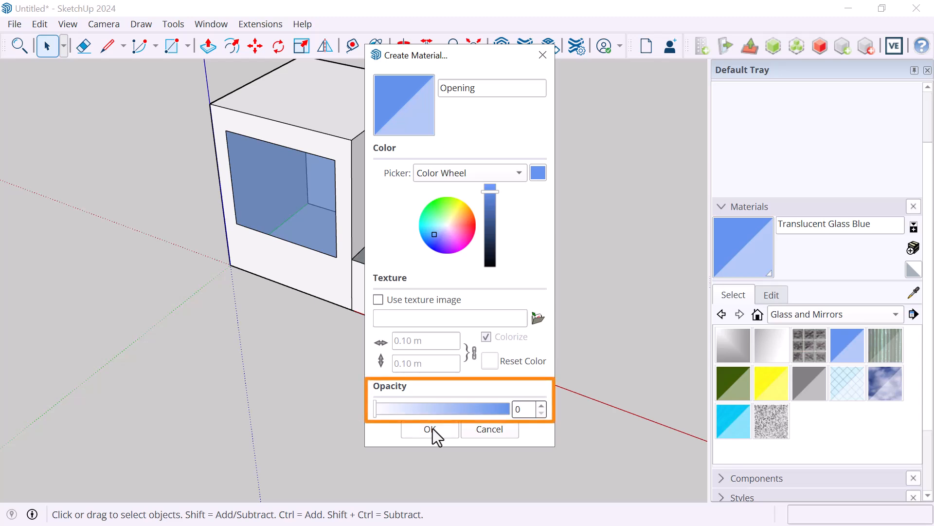
pyautogui.click(429, 430)
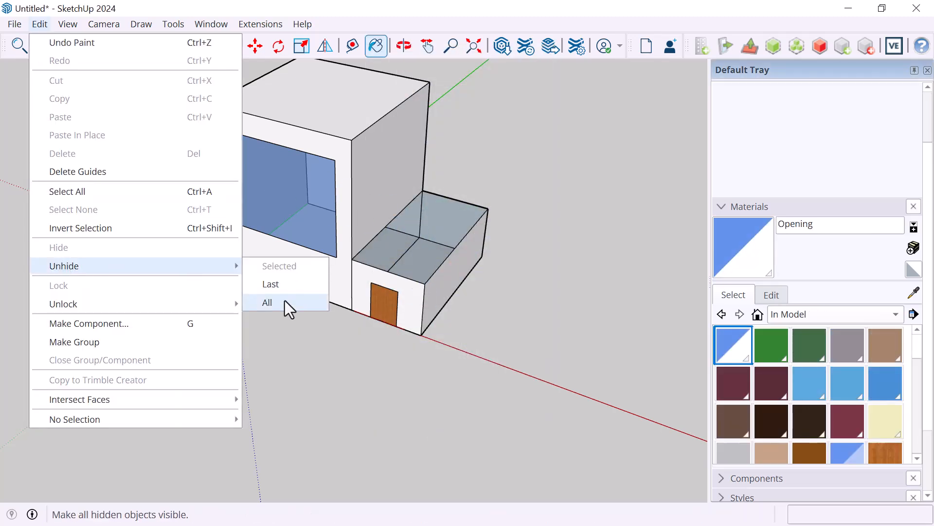
pyautogui.click(267, 303)
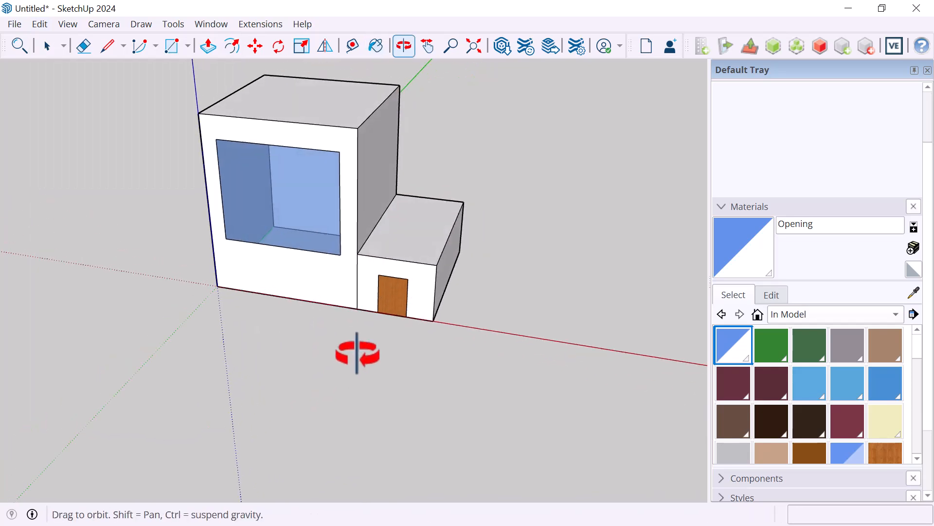
# - Run VE Identify Rooms with Thin walls and visible layers only, detecting Room 001 and 002
pyautogui.click(819, 47)
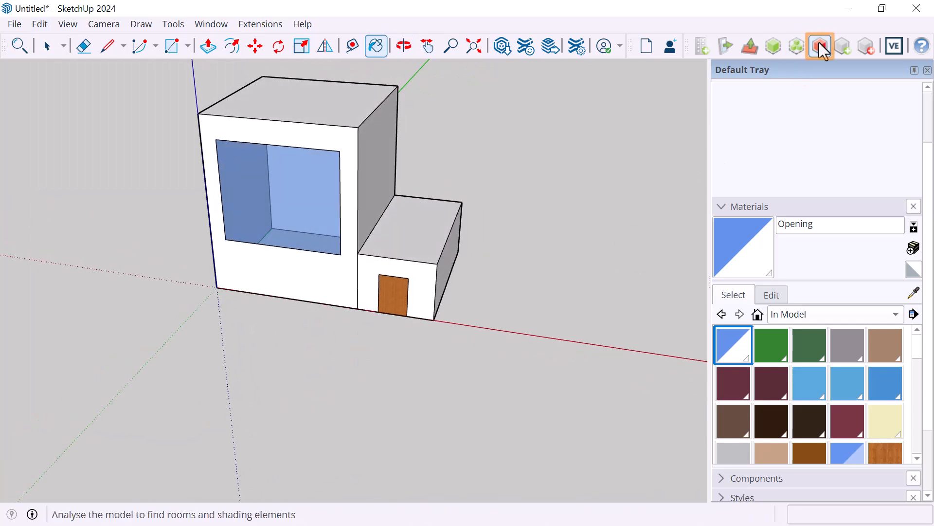
pyautogui.moveTo(820, 46)
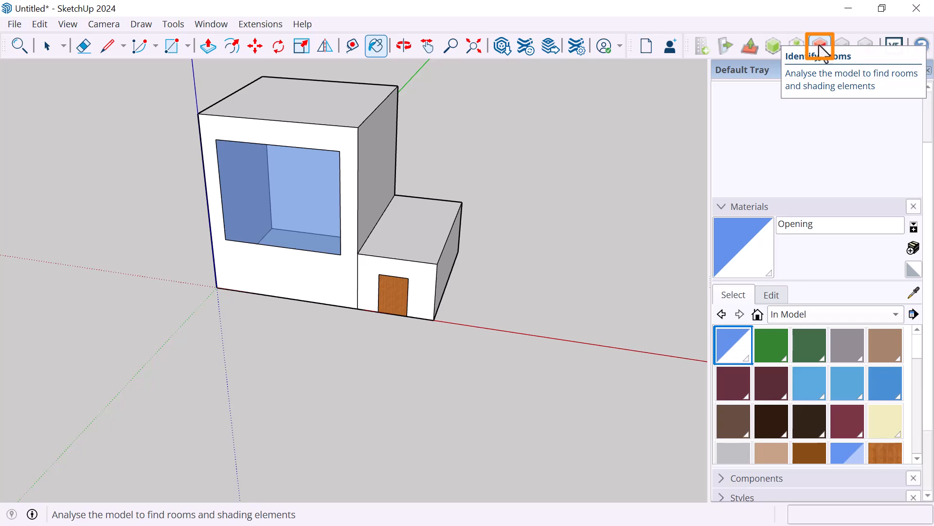
pyautogui.click(820, 46)
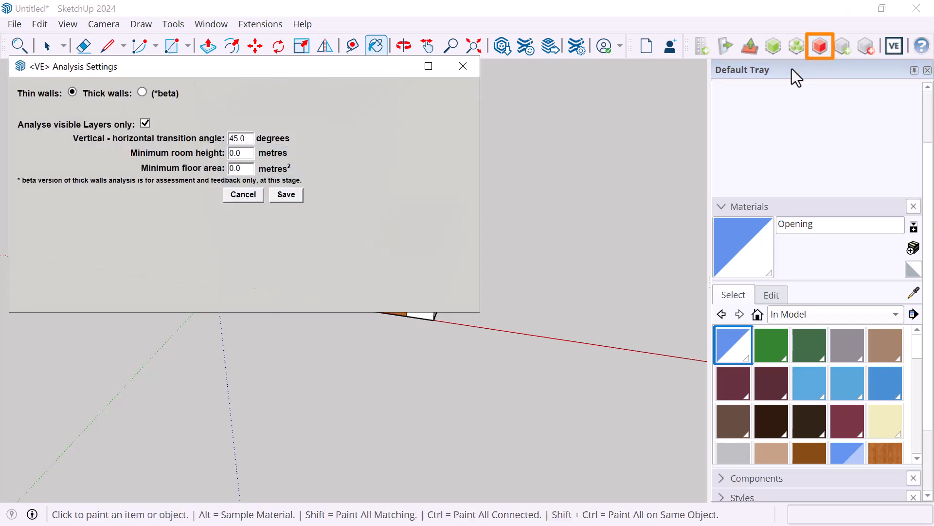
pyautogui.moveTo(795, 77)
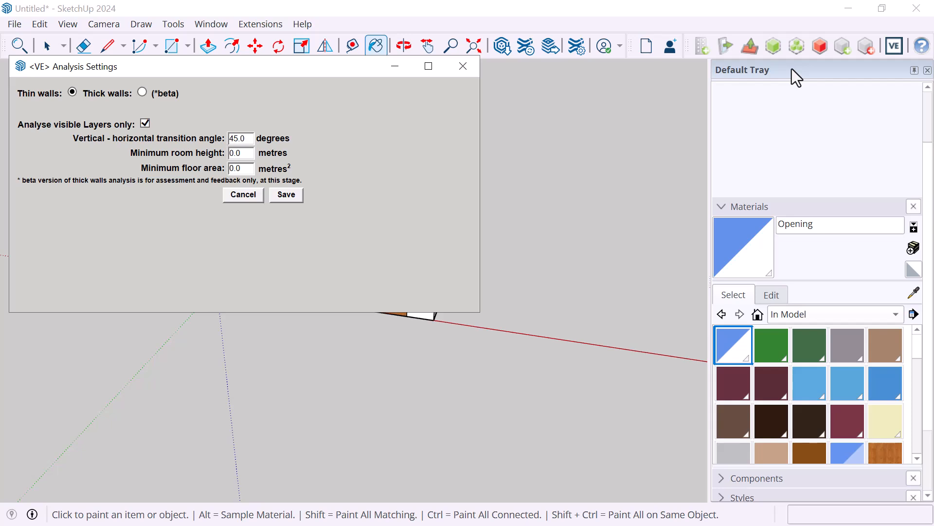
pyautogui.click(72, 93)
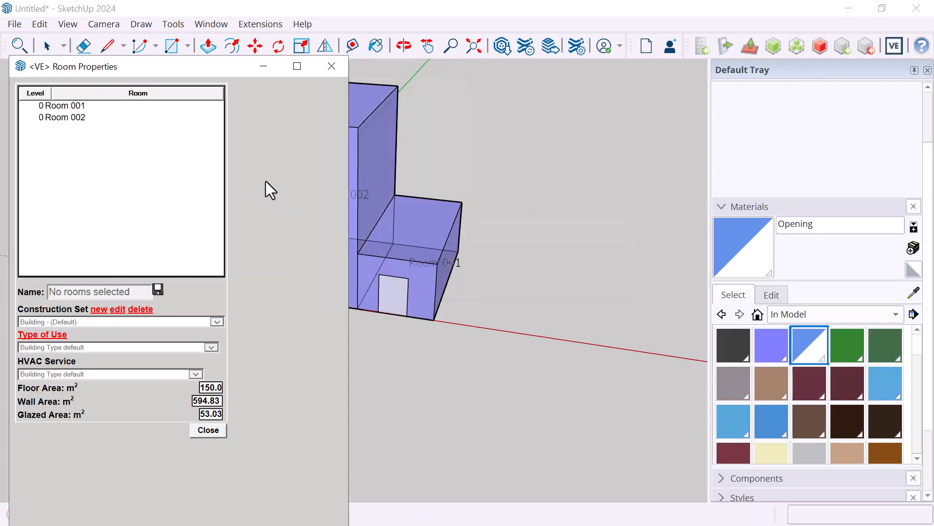
pyautogui.moveTo(77, 75)
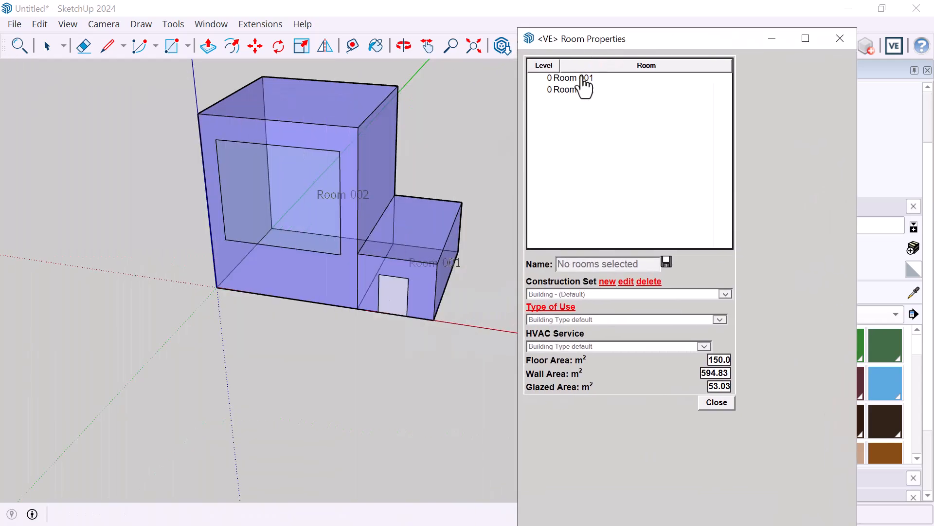
pyautogui.click(573, 77)
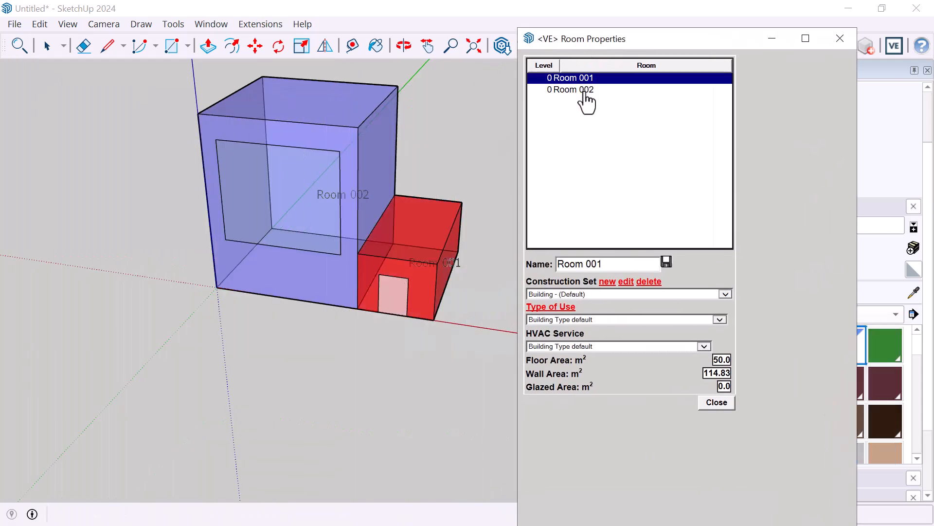
pyautogui.click(571, 90)
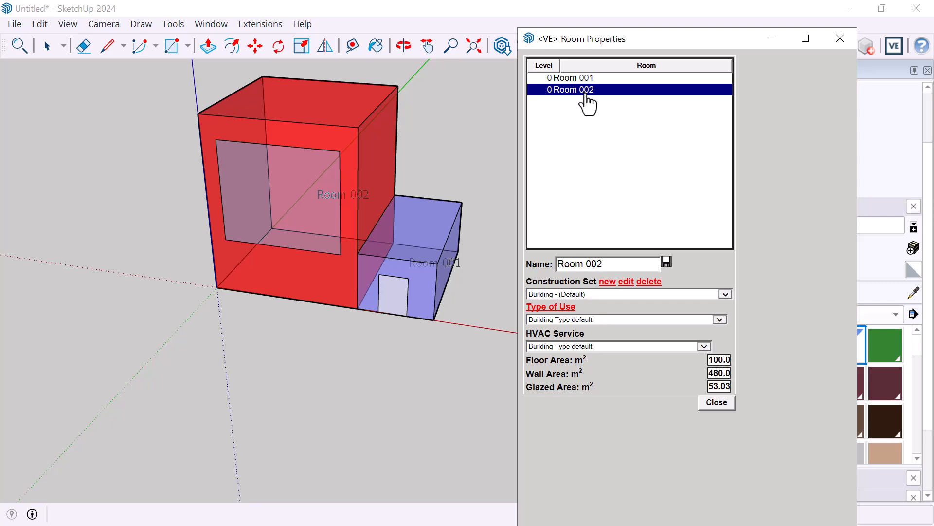
pyautogui.click(596, 264)
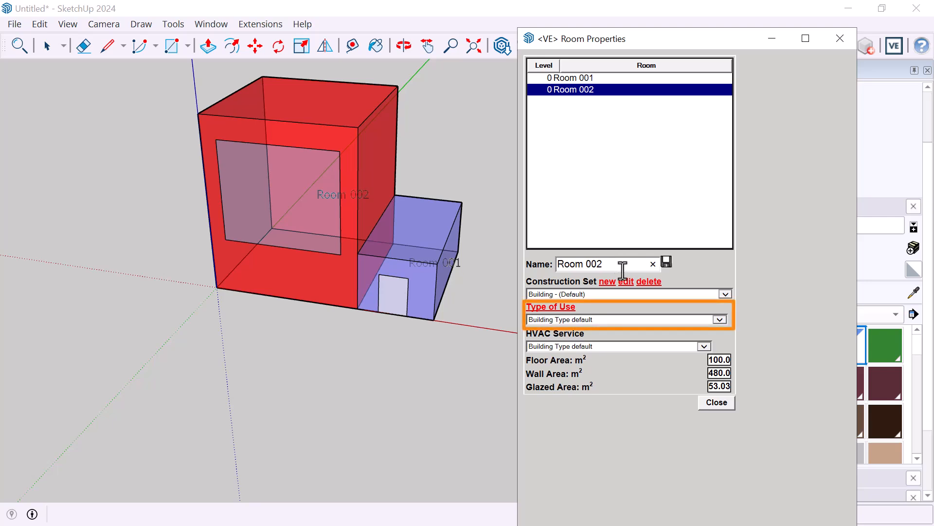
pyautogui.click(719, 319)
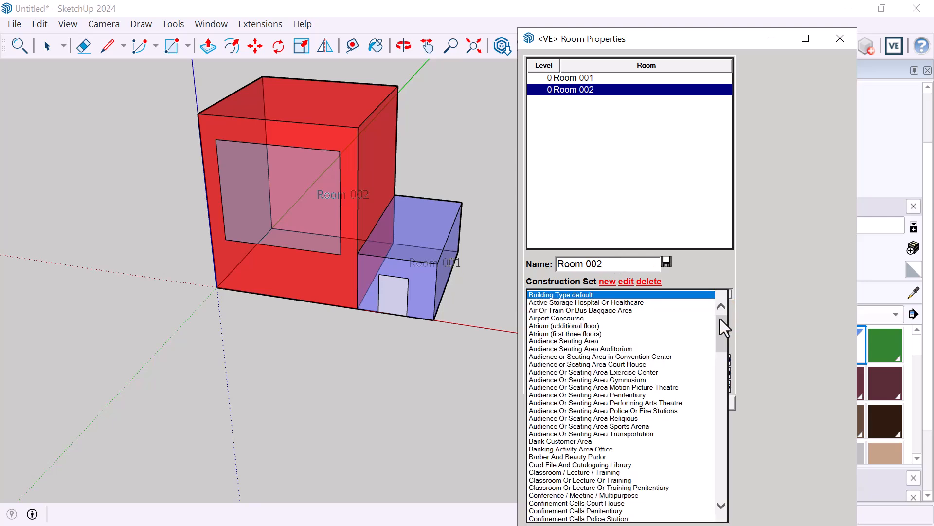
pyautogui.moveTo(763, 334)
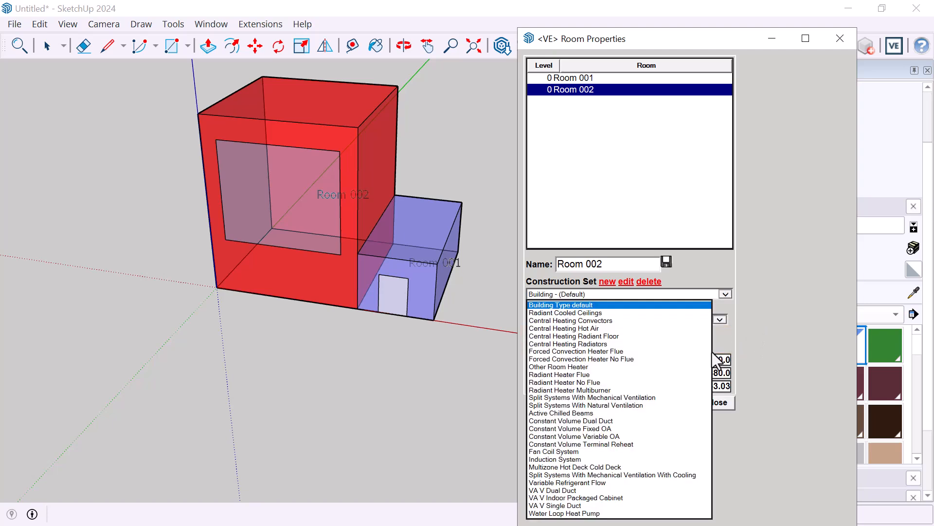
pyautogui.moveTo(787, 364)
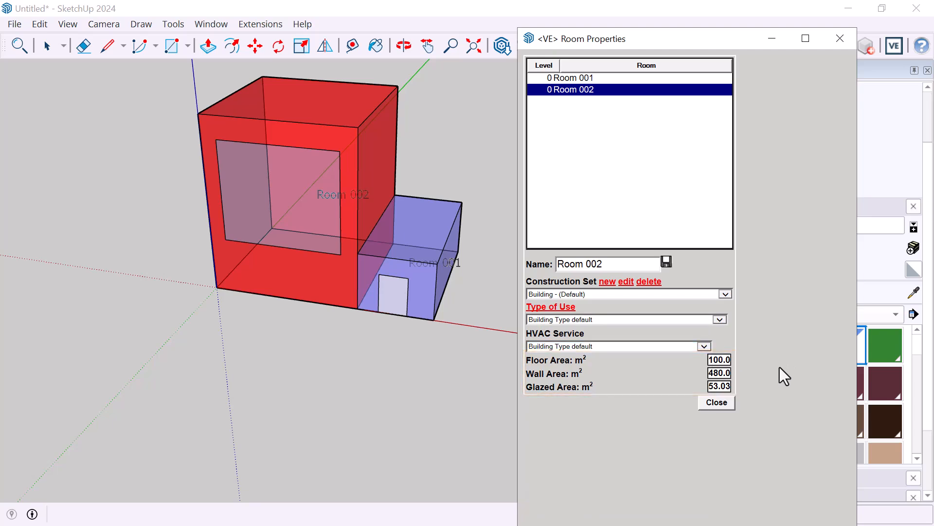
# - Close Room Properties and launch the model into VE ModelIT as SketchupModel.mit
pyautogui.click(716, 401)
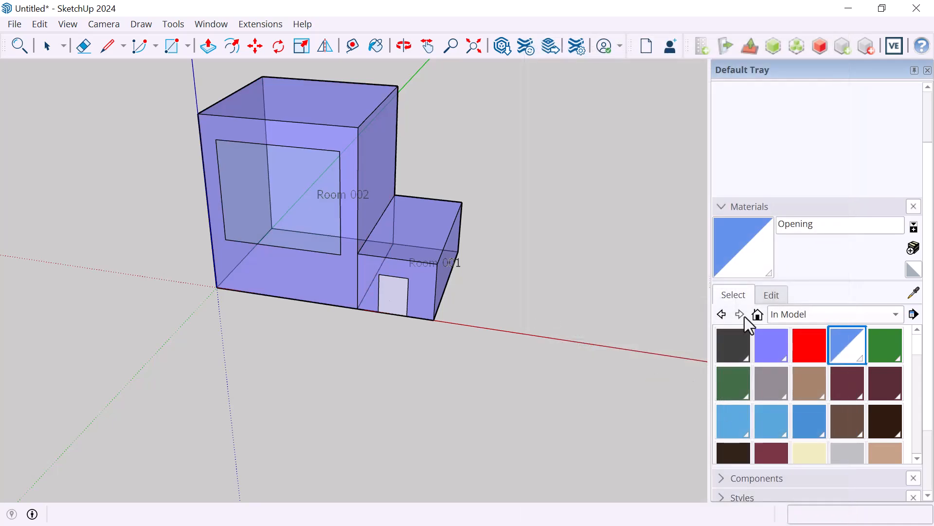
pyautogui.moveTo(894, 45)
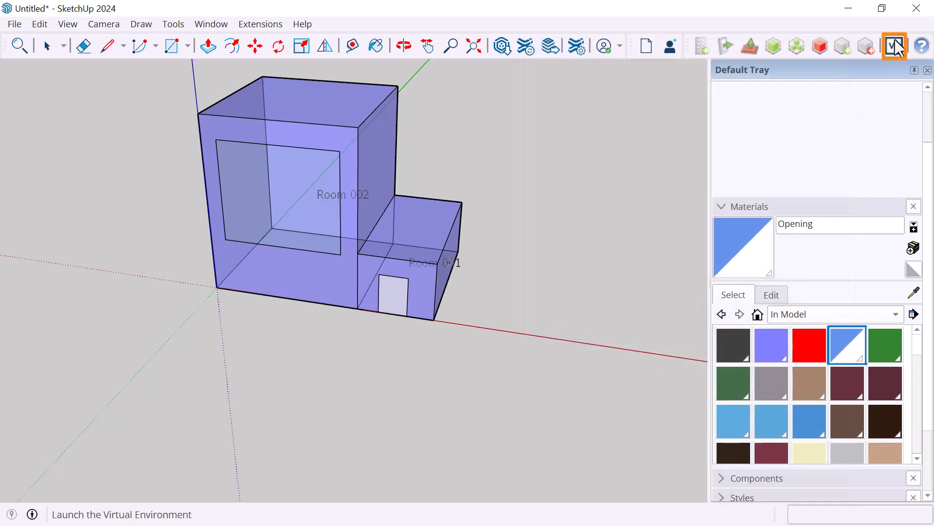
pyautogui.moveTo(895, 45)
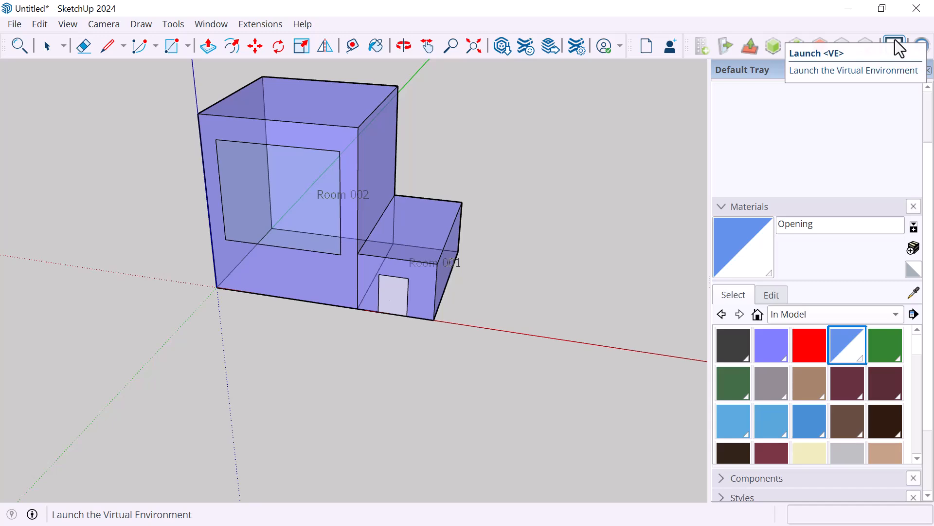
pyautogui.click(893, 46)
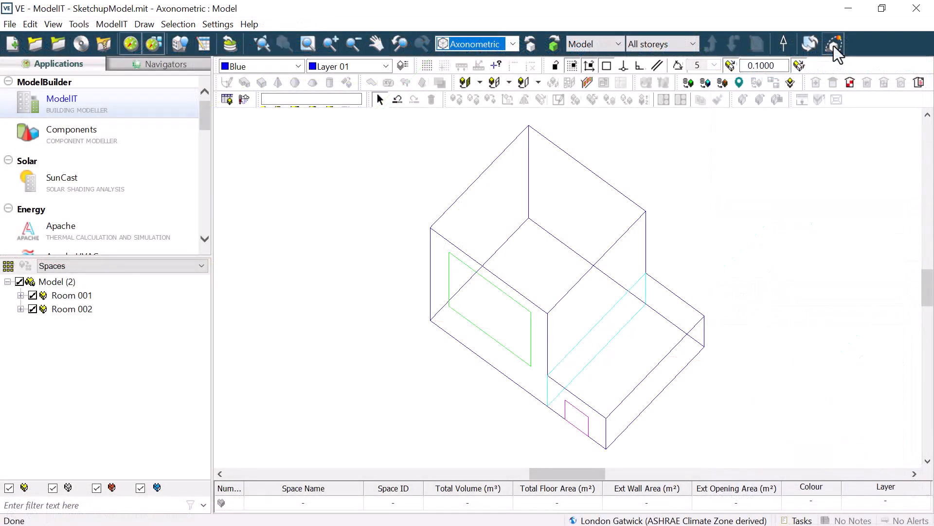
# - Open Model Viewer II to see the rendered two-room building against a sky
pyautogui.click(833, 43)
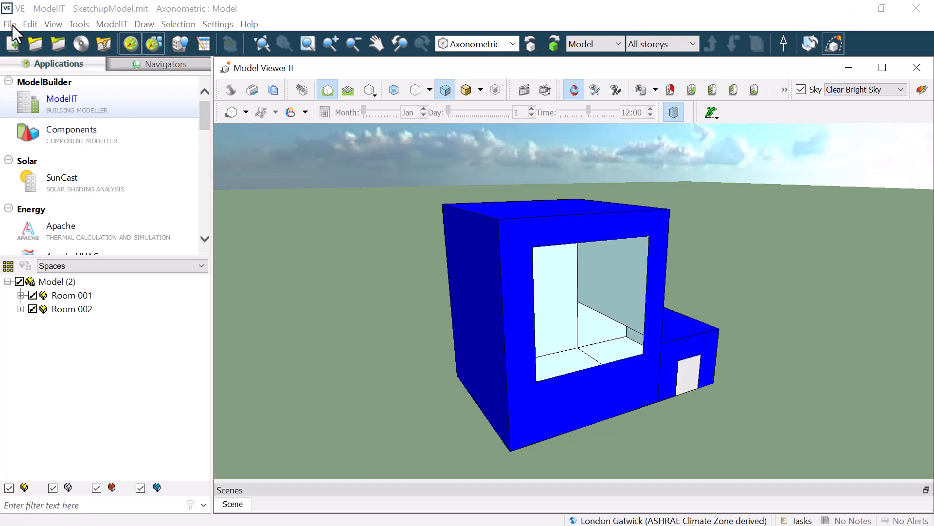
# - Set up a 3D DXF export named IESModel.dxf as PolyFaceMesh with Openings
pyautogui.click(9, 24)
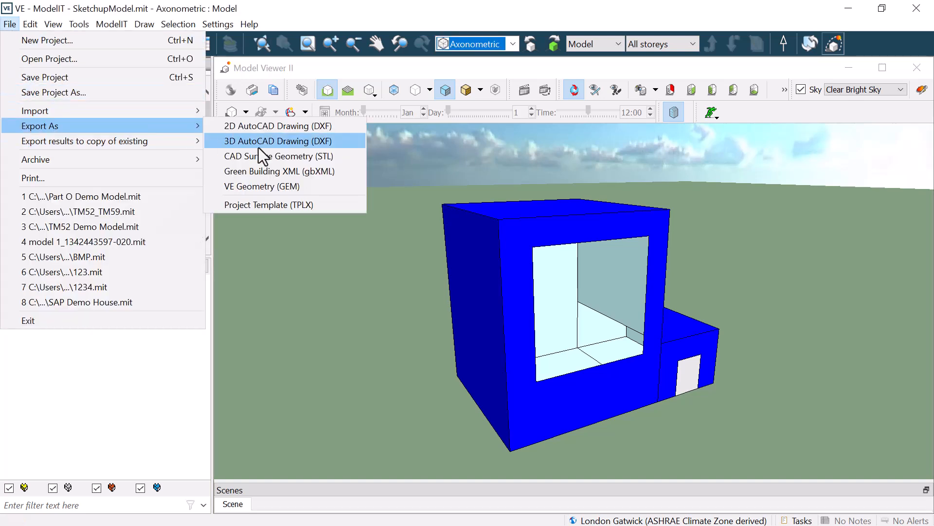
pyautogui.click(278, 141)
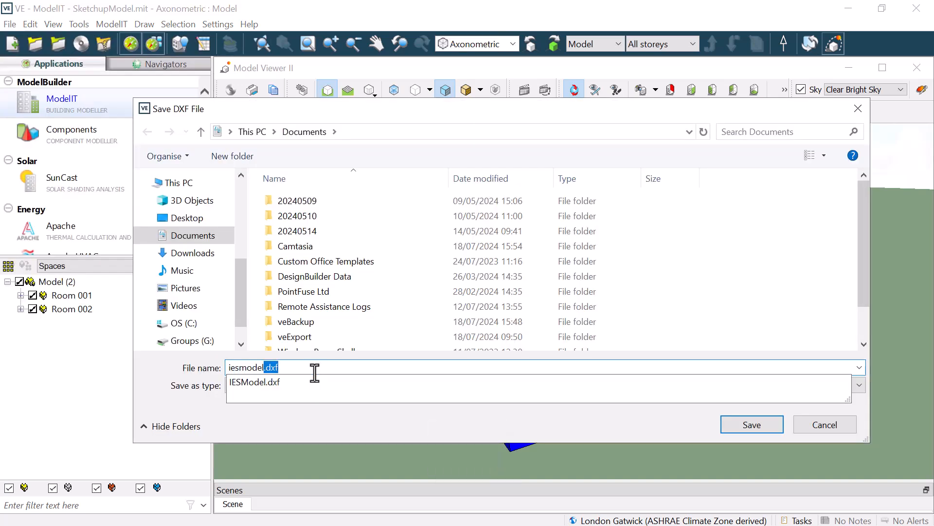
pyautogui.click(857, 385)
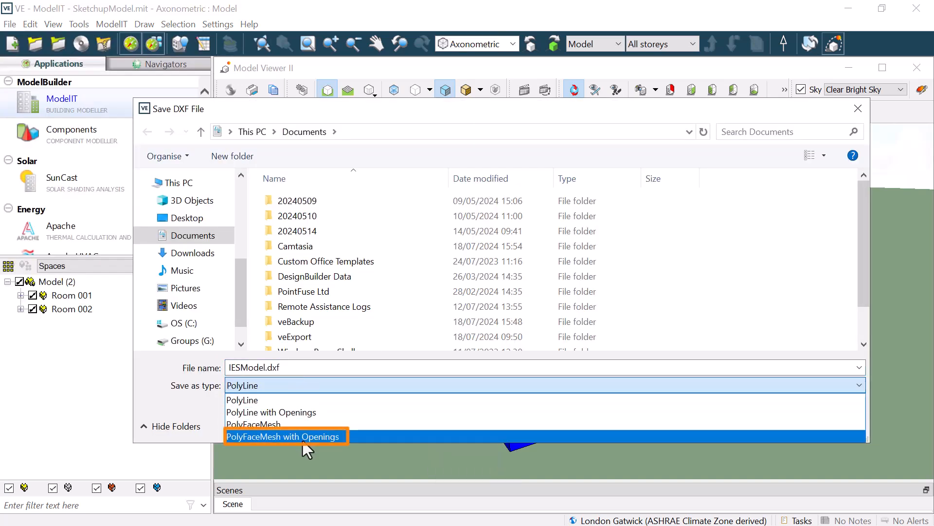
pyautogui.click(287, 436)
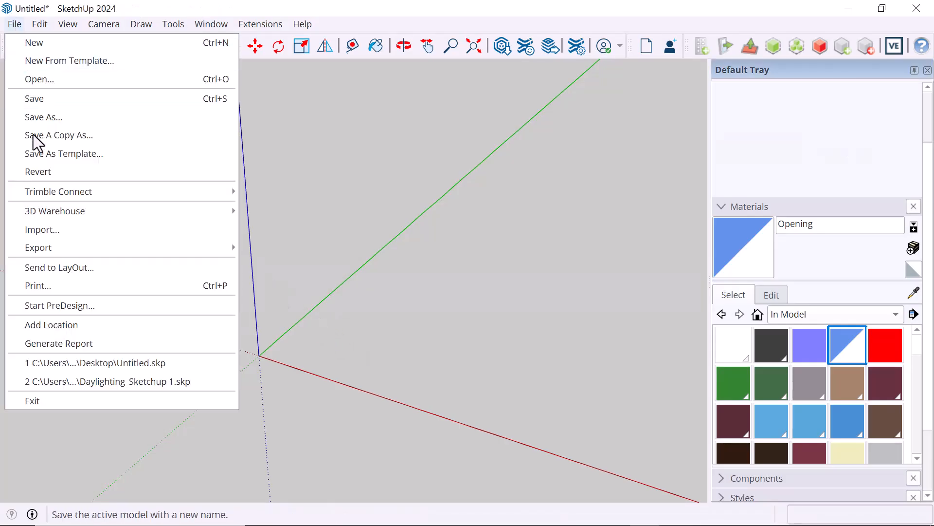
# - Import IESModel.dxf with default options, giving 13 polyface meshes on 2 layers
pyautogui.click(42, 230)
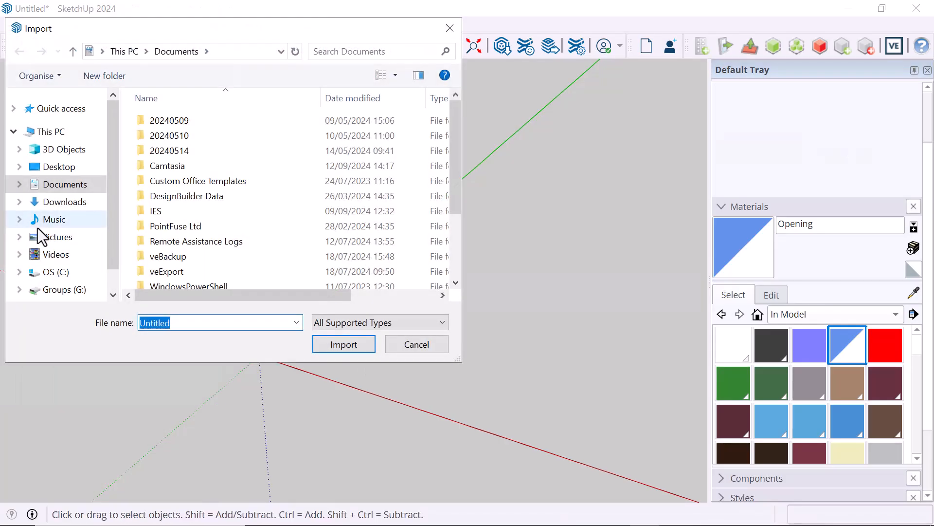
pyautogui.scroll(-3)
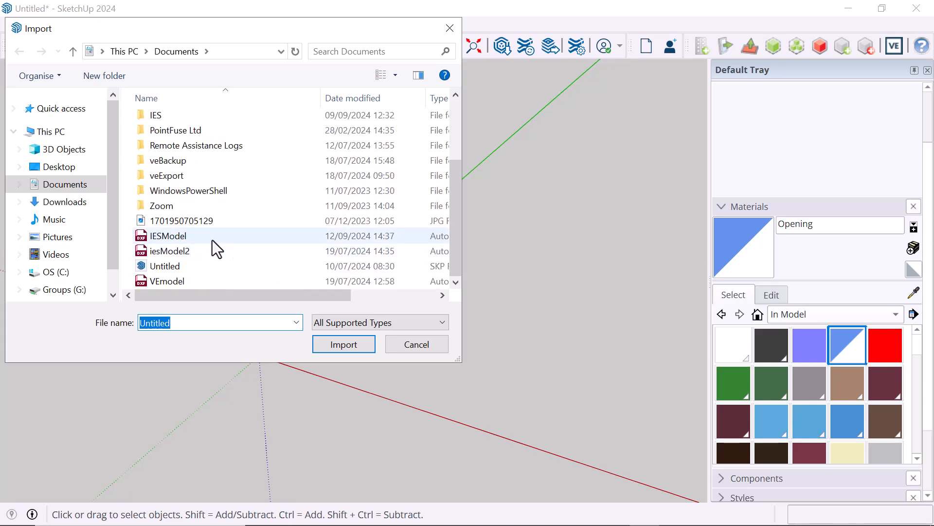
pyautogui.click(168, 235)
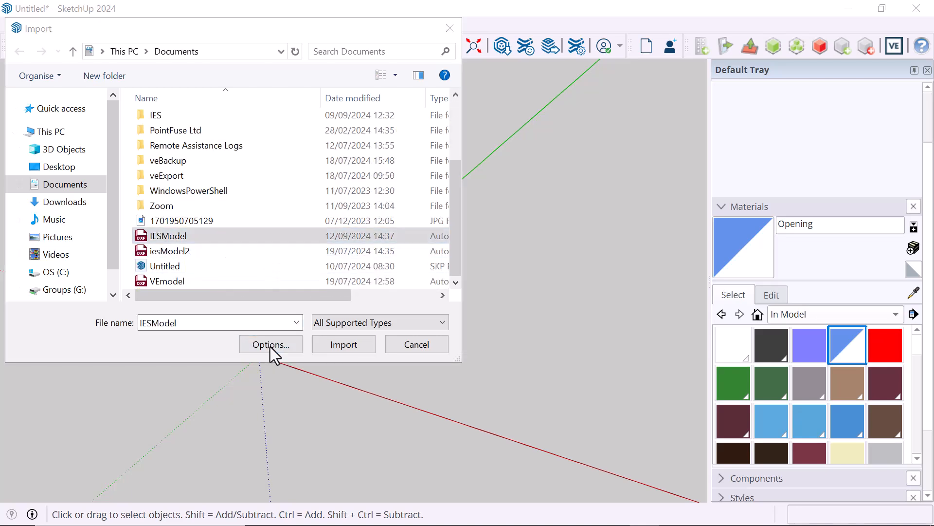
pyautogui.click(271, 344)
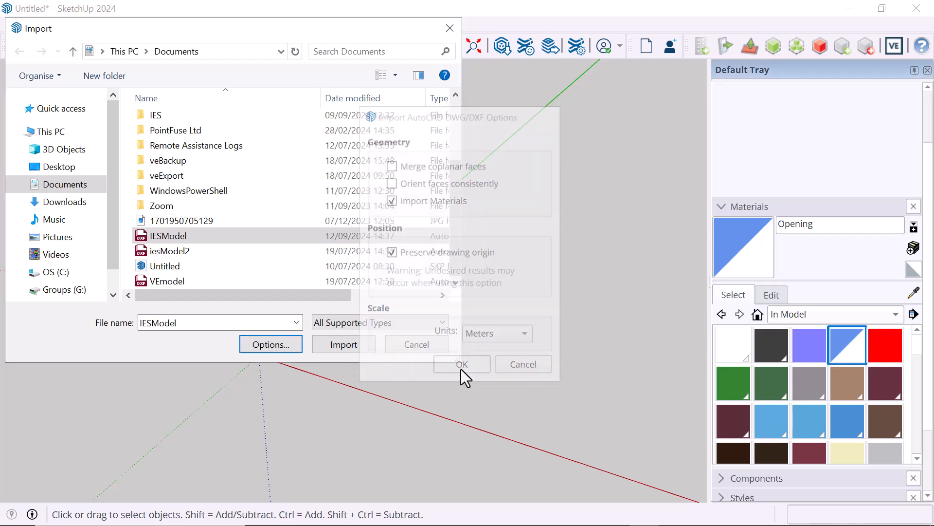
pyautogui.click(461, 363)
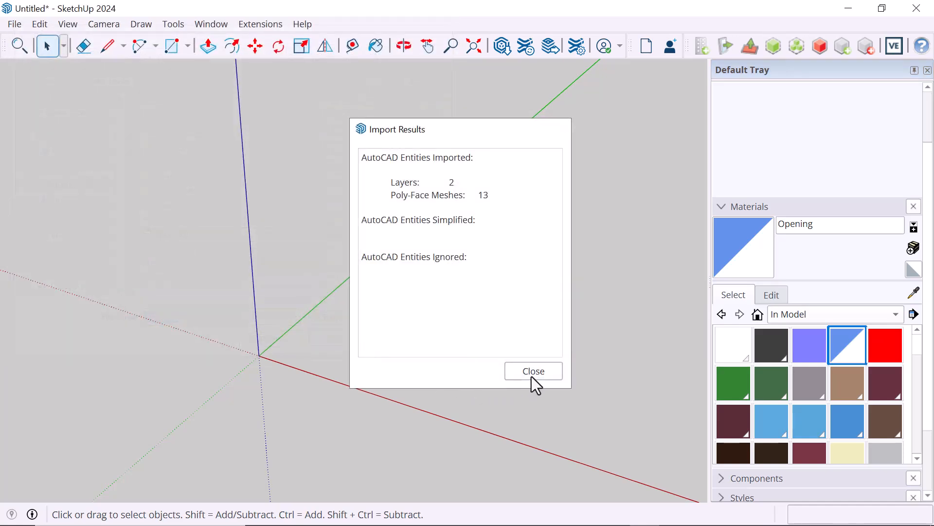
pyautogui.click(532, 369)
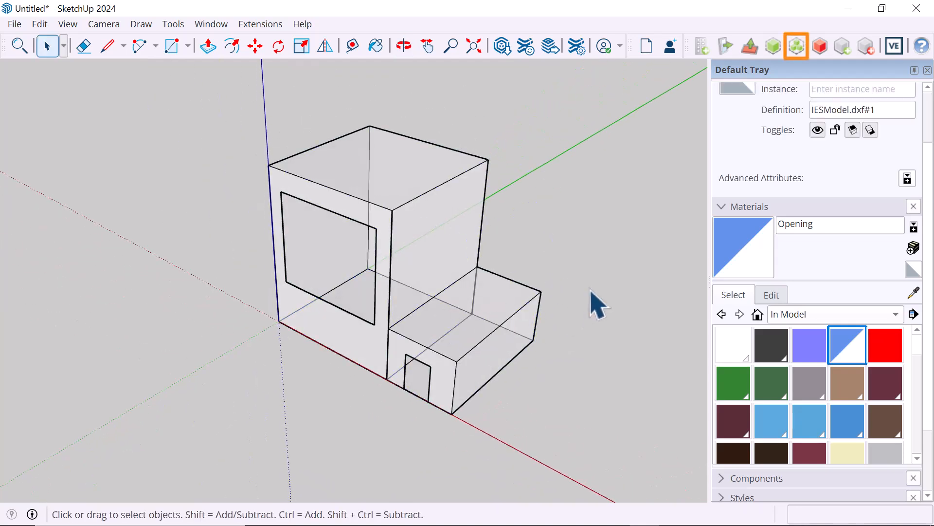
# - Model a quarter-arc curved surface from the lower block's roof edge up to the tall block
pyautogui.click(795, 45)
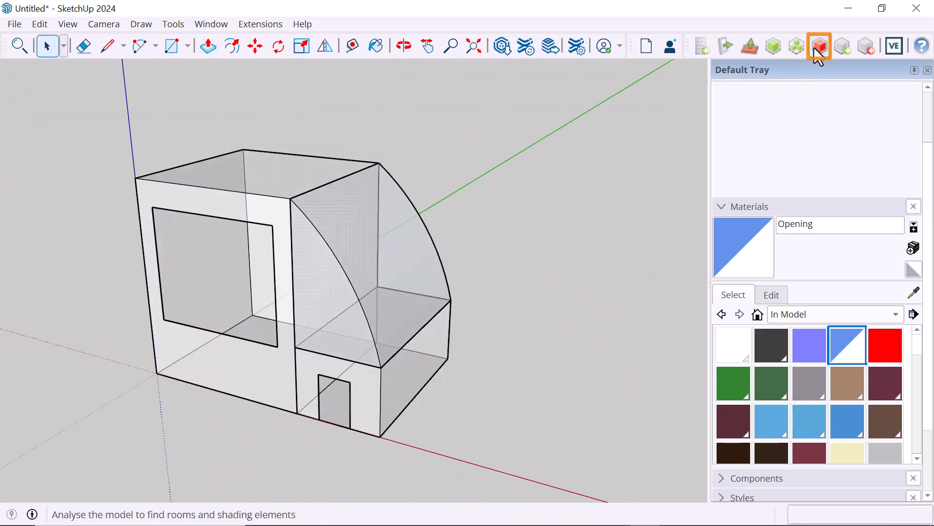
# - Analyse the model keeping existing room names, and inspect Room No 1 (50 m² floor)
pyautogui.click(818, 46)
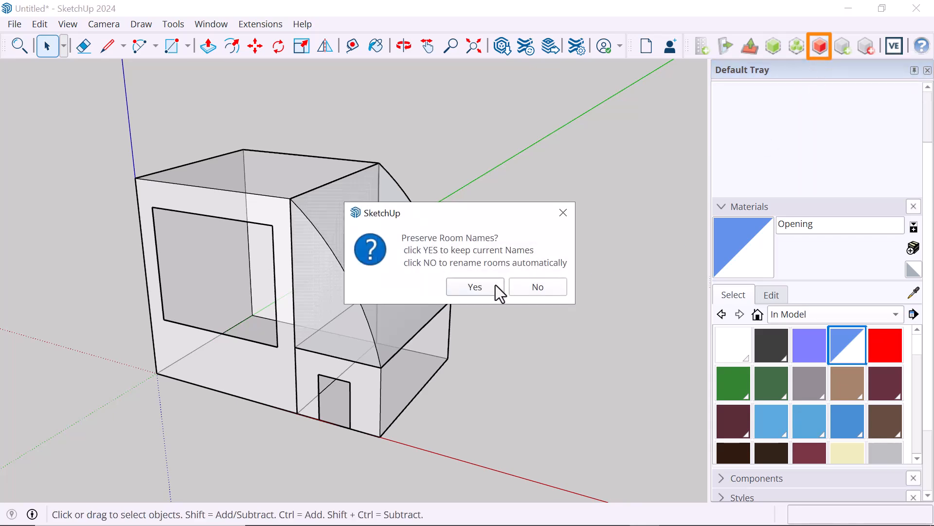
pyautogui.click(475, 287)
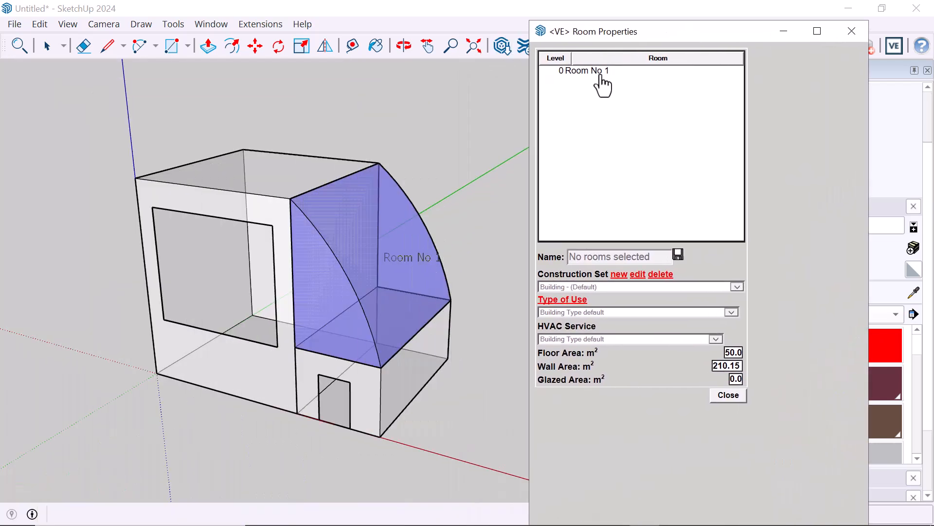
pyautogui.click(584, 70)
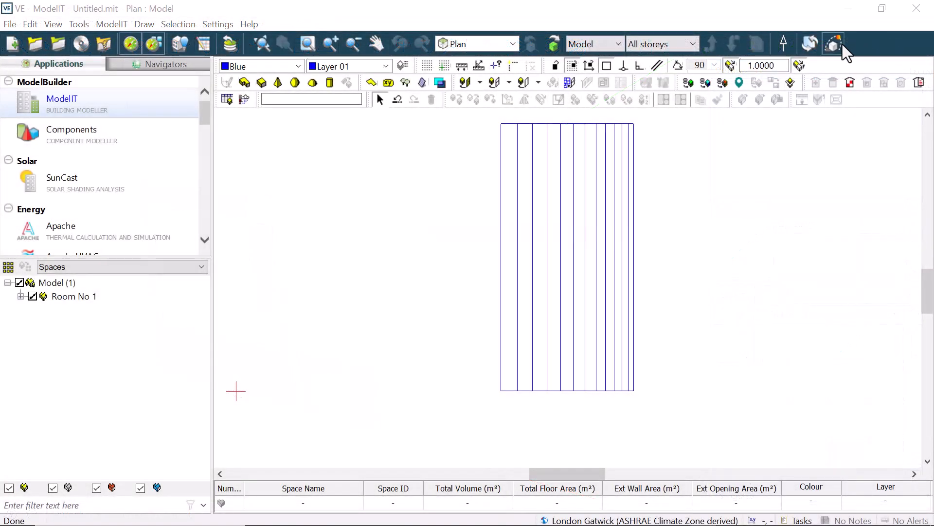
# - Preview Room No 1 in 3D and save it as a VE Geometry (GEM) export
pyautogui.click(833, 43)
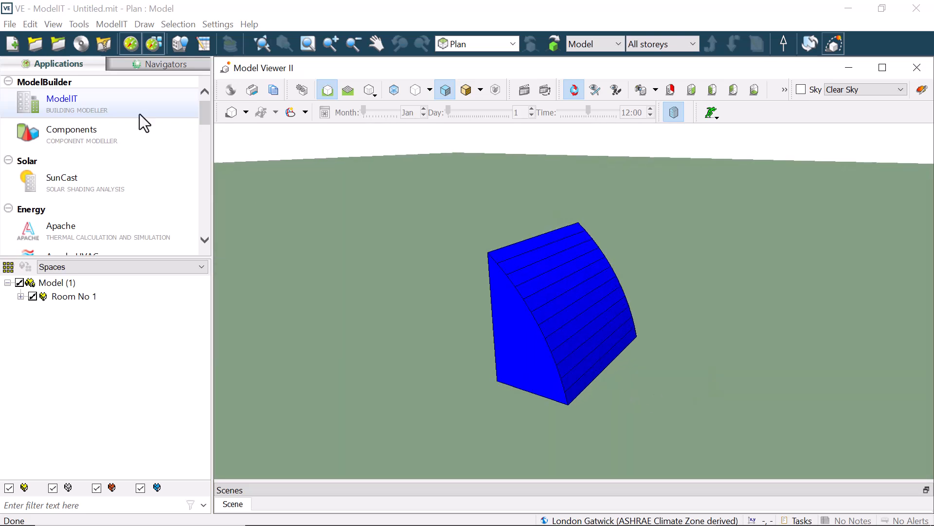
pyautogui.click(10, 24)
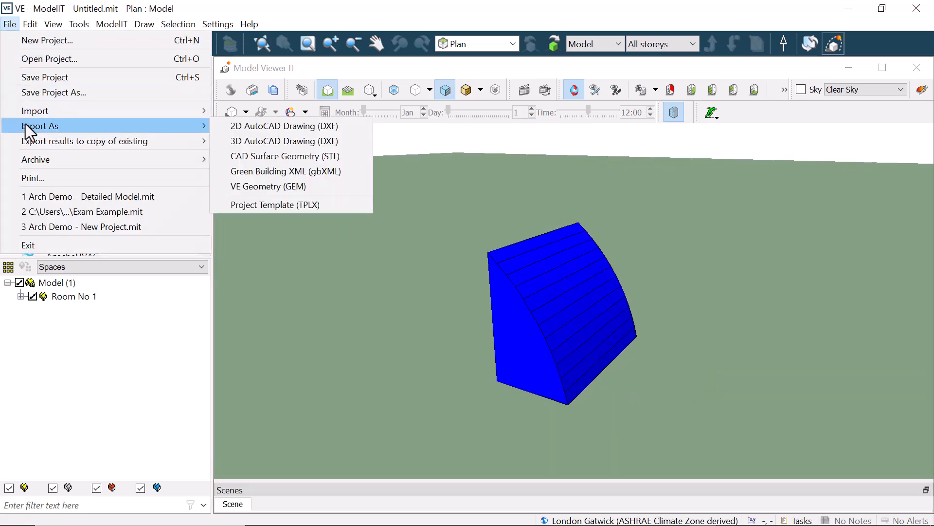
pyautogui.moveTo(292, 187)
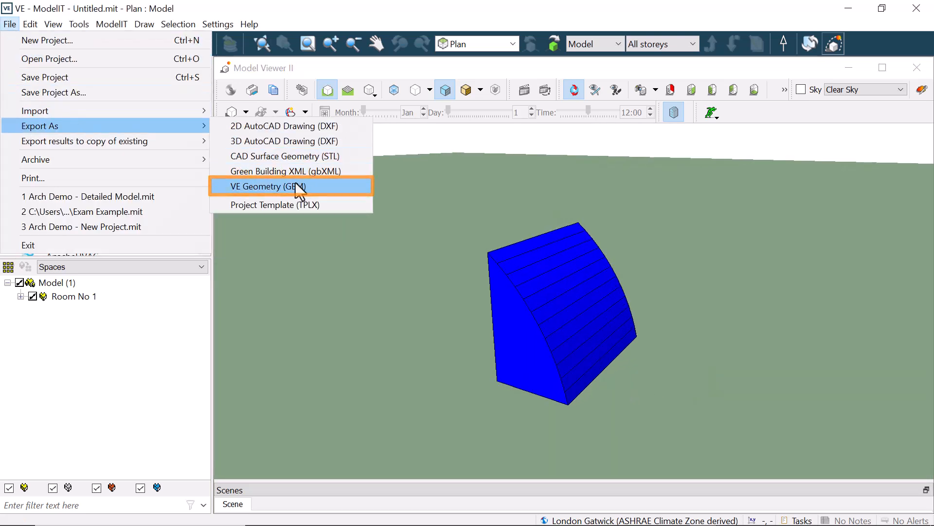
pyautogui.click(266, 186)
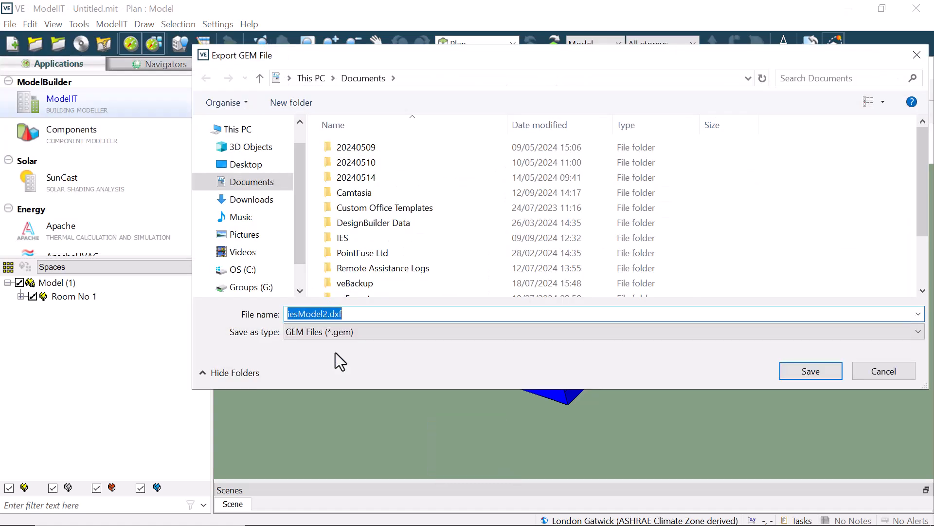
pyautogui.click(810, 371)
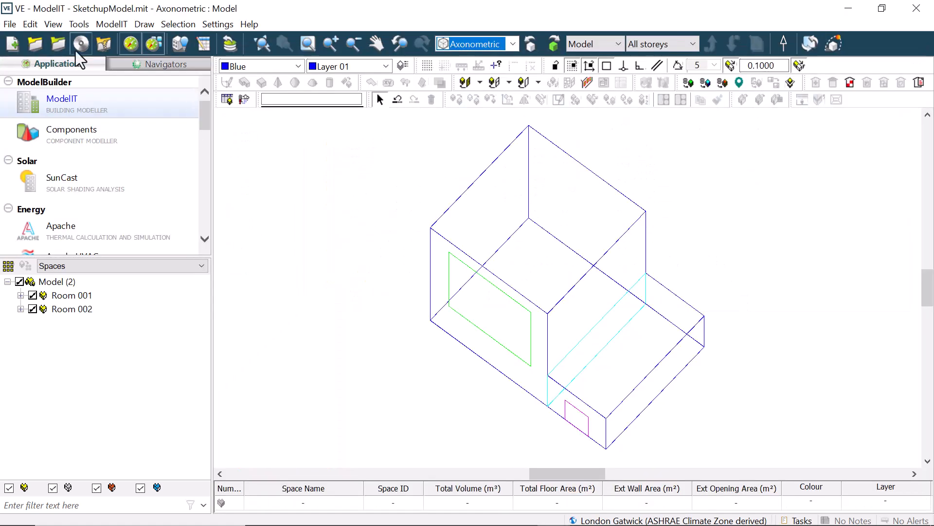
# - Import SketchupModel2.gem with its site data and view the merged three-room model in 3D
pyautogui.click(10, 24)
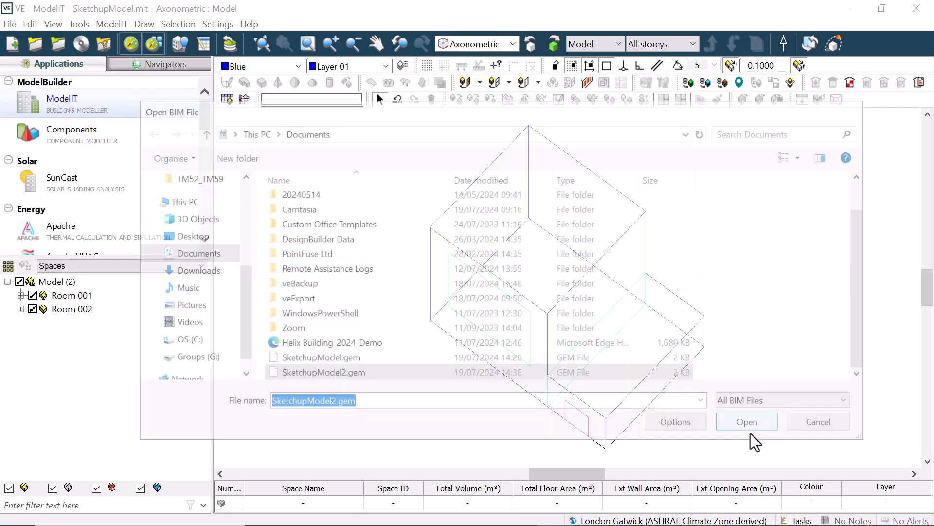
pyautogui.click(746, 422)
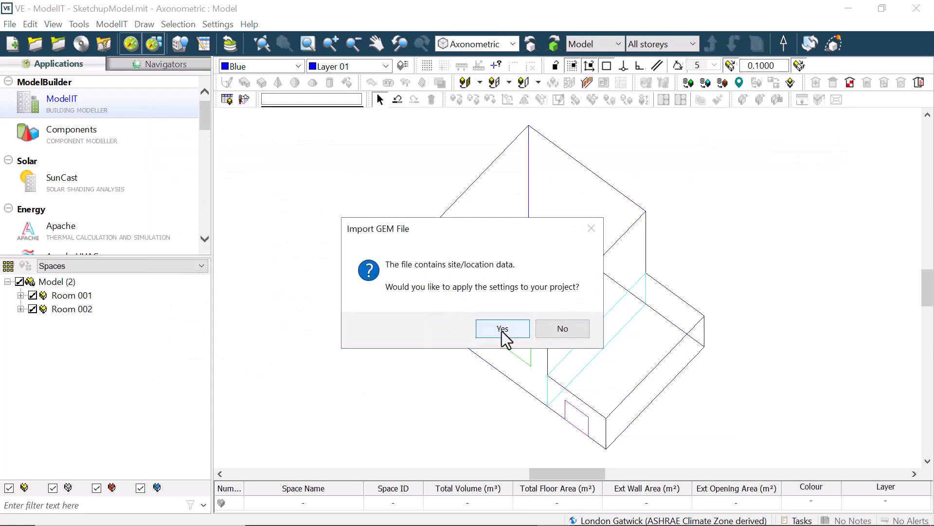
pyautogui.click(502, 329)
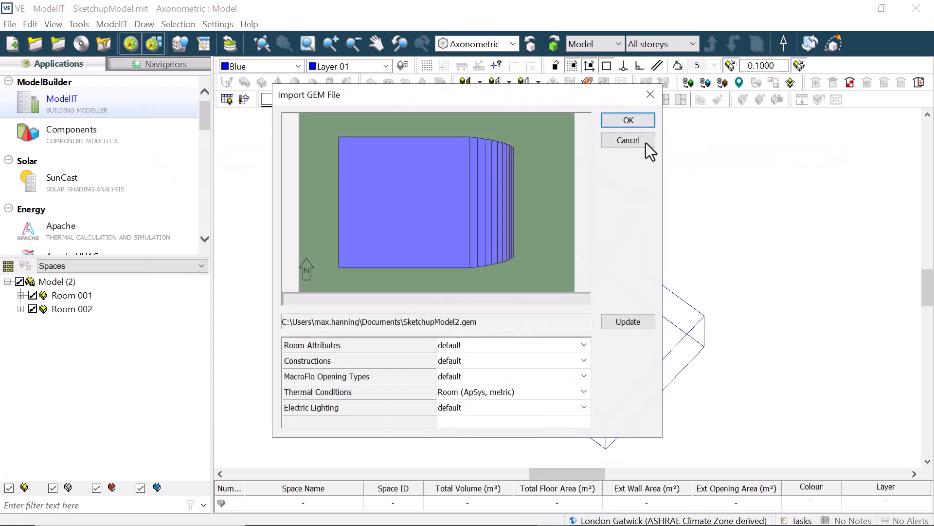
pyautogui.click(628, 119)
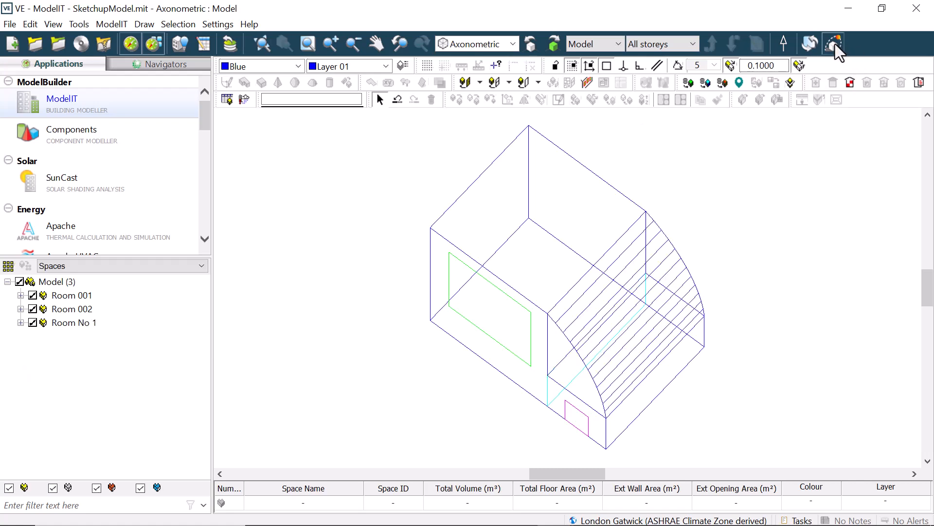
pyautogui.click(833, 43)
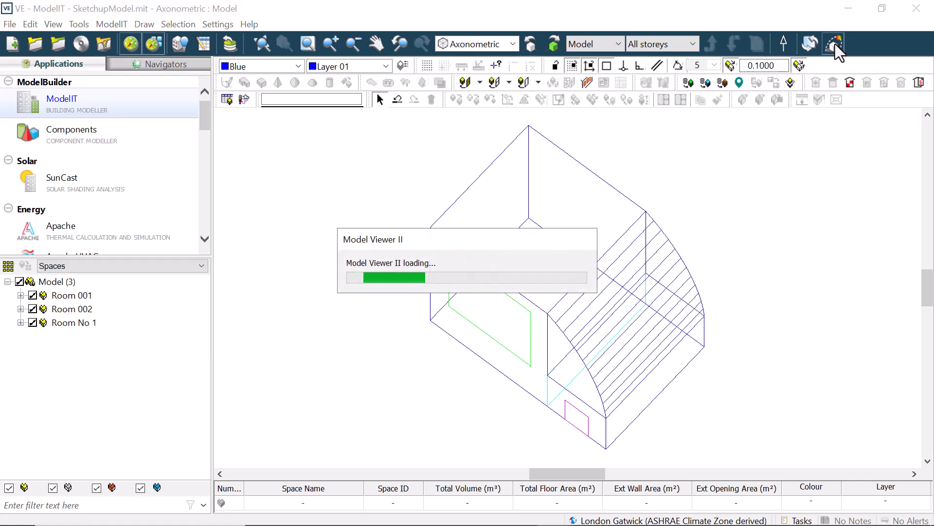